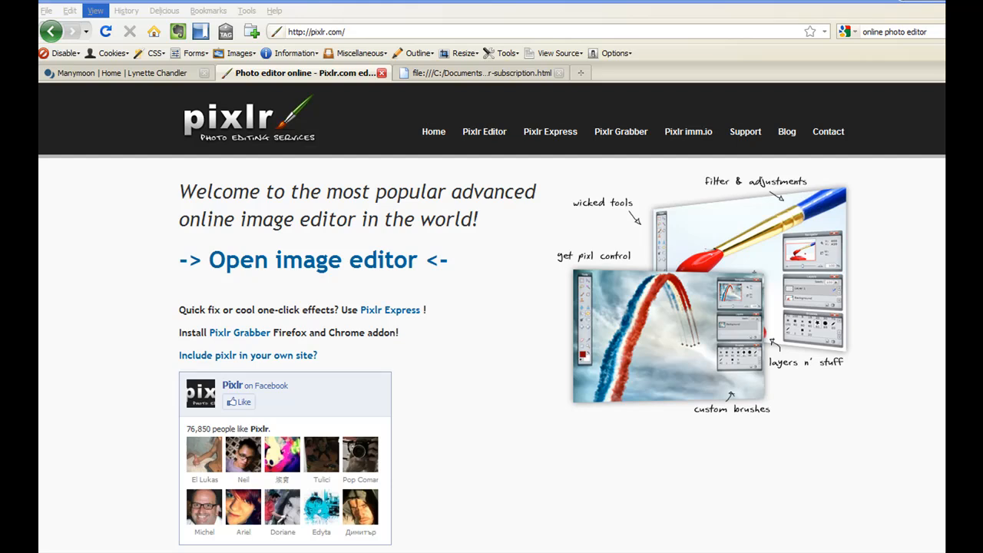
mouse_move(333, 230)
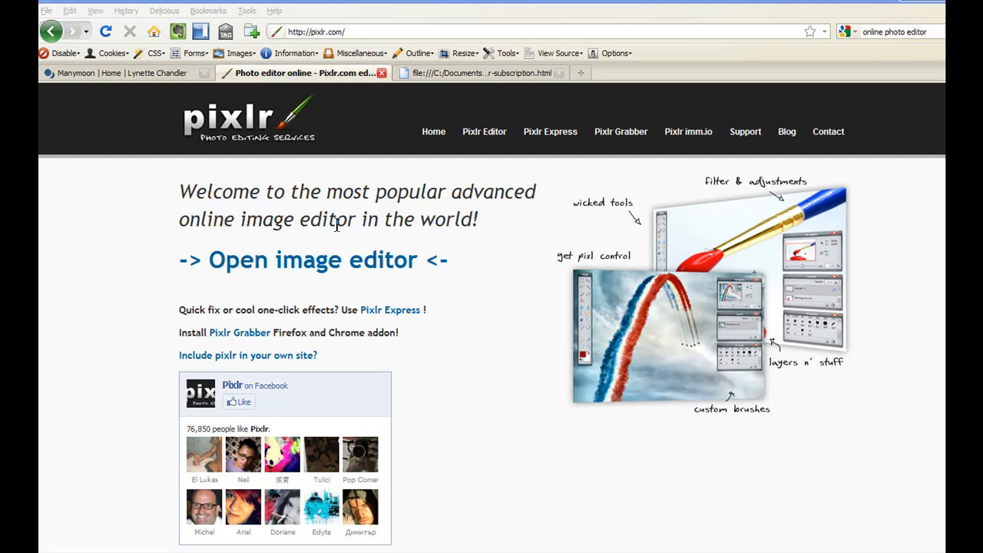
mouse_move(398, 146)
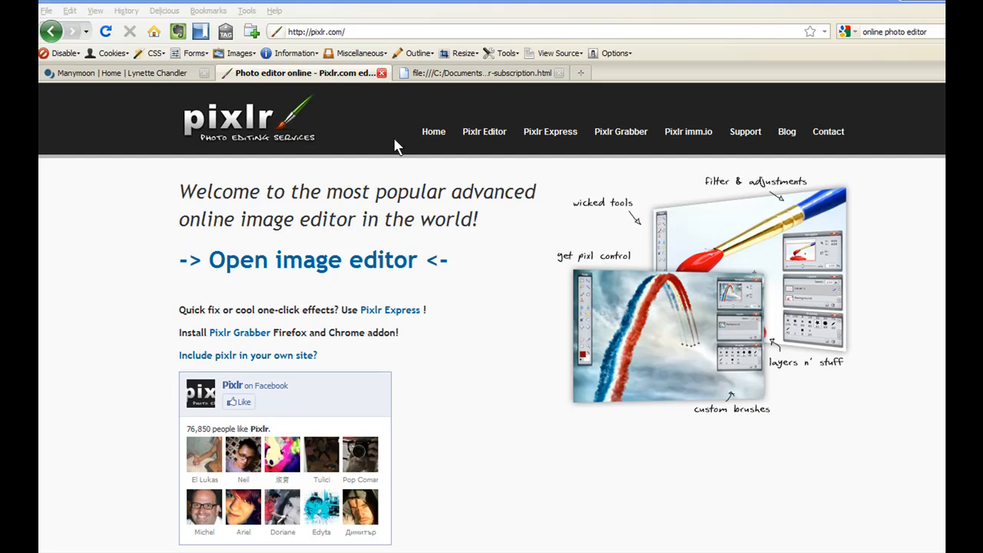
mouse_move(420, 260)
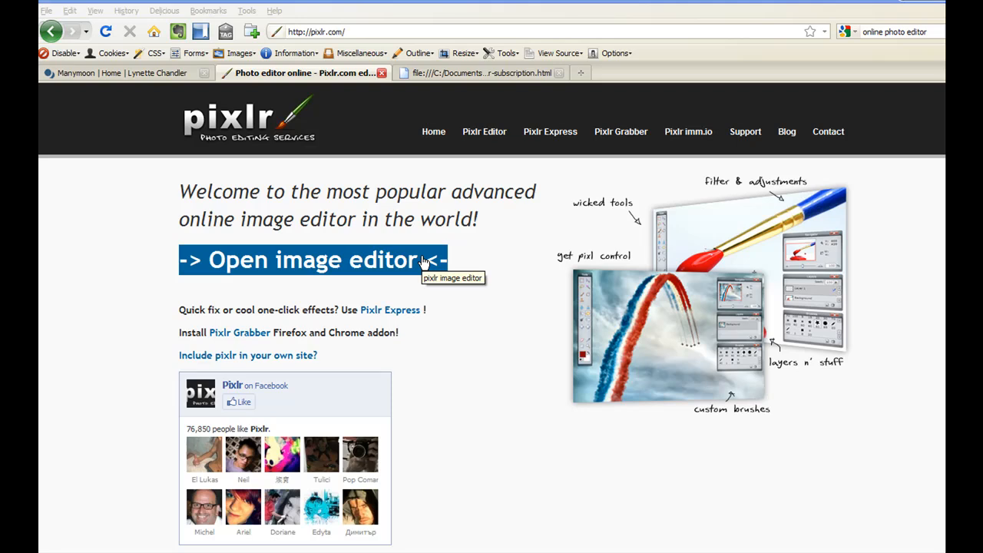
mouse_move(336, 261)
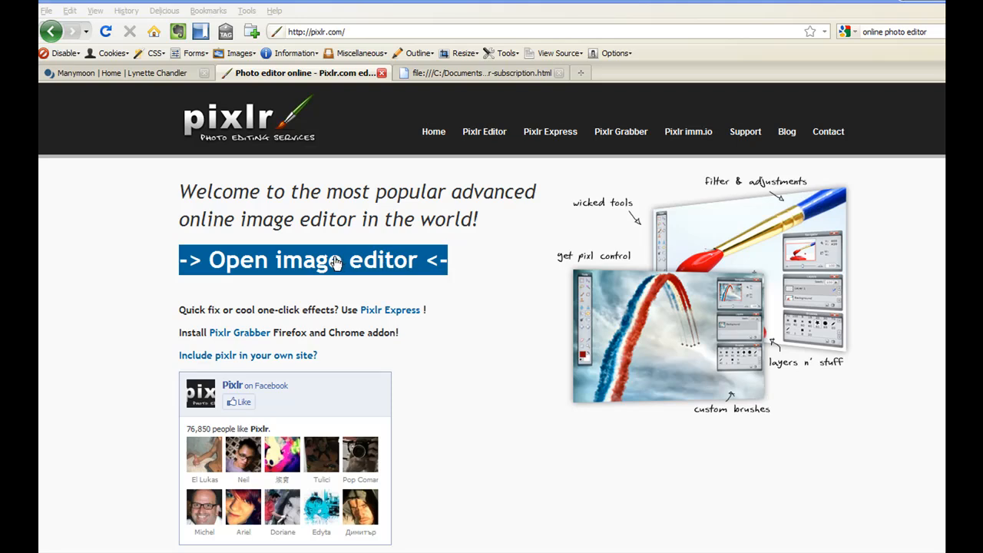
Launch Pixlr Editor from the 'Open image editor' link on pixlr.com.
click(312, 260)
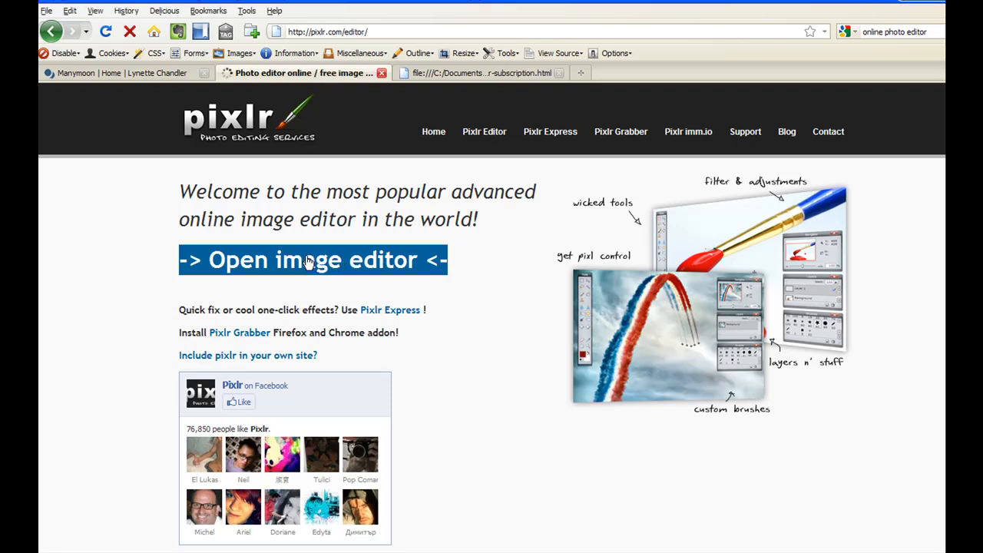
click(312, 259)
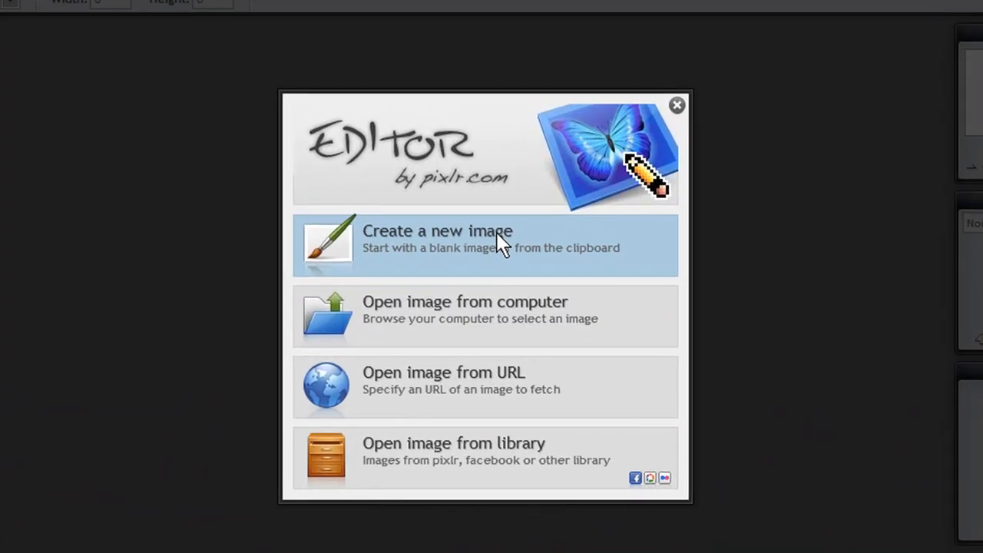
Create a transparent Medium Rectangle 300×250 image named DemoButton.
click(437, 230)
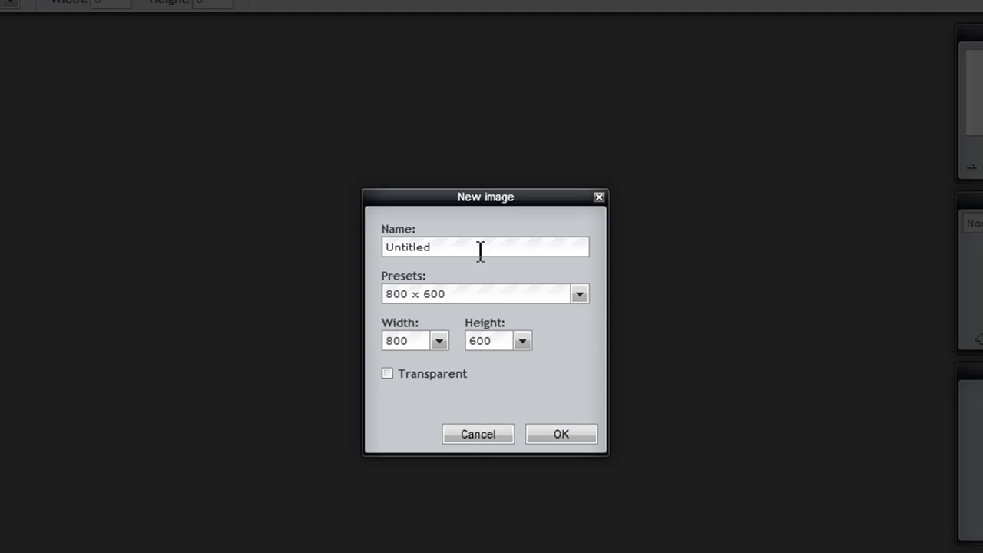
text(Demo)
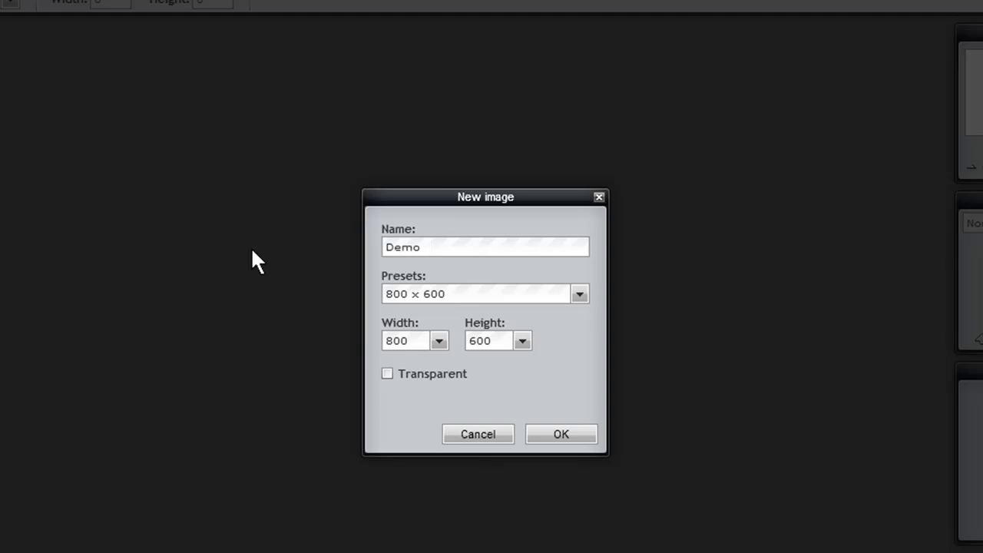
text(Button)
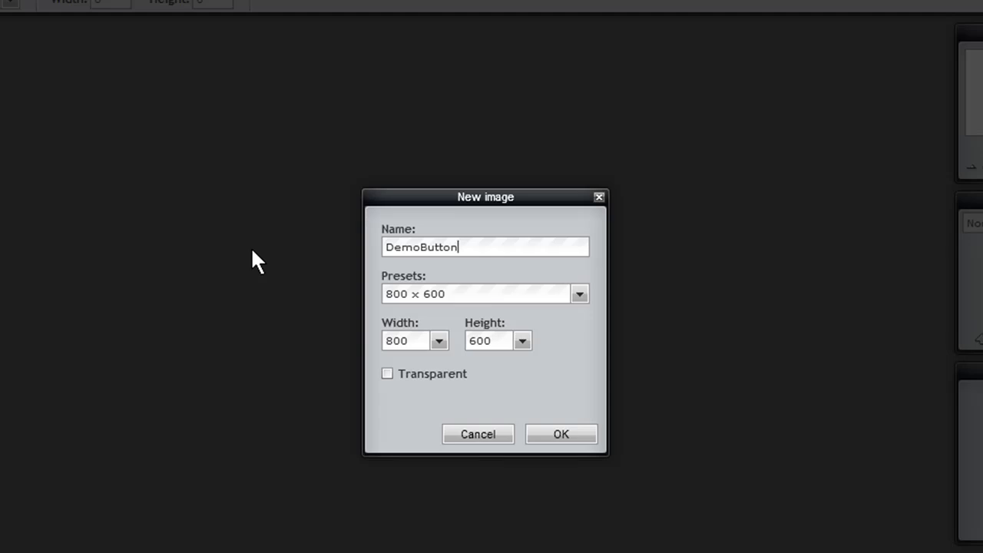
click(579, 293)
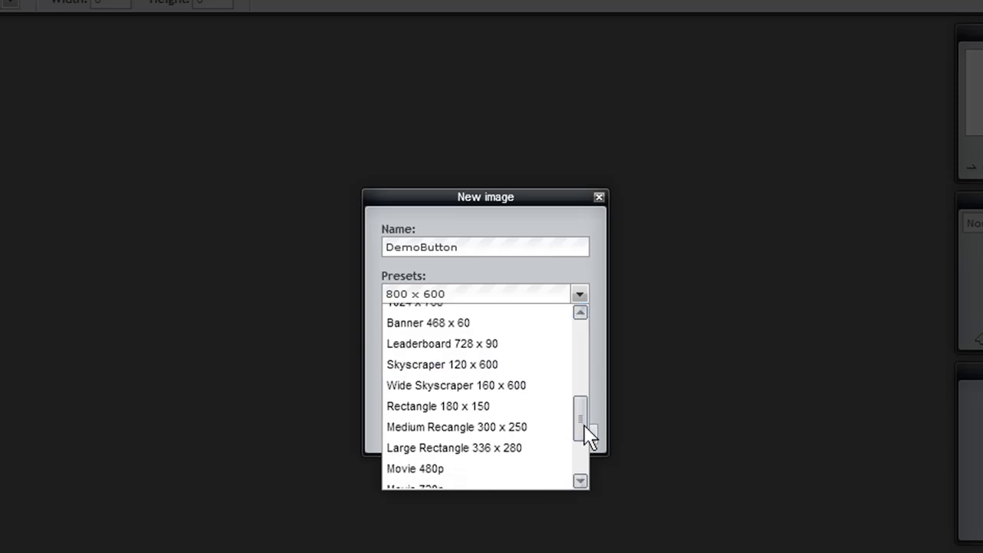
click(456, 427)
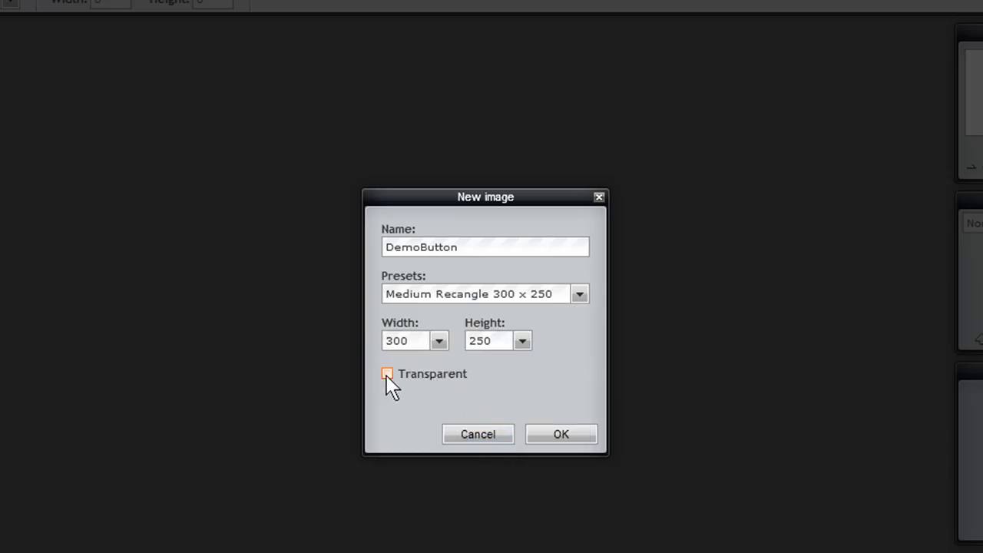
click(561, 434)
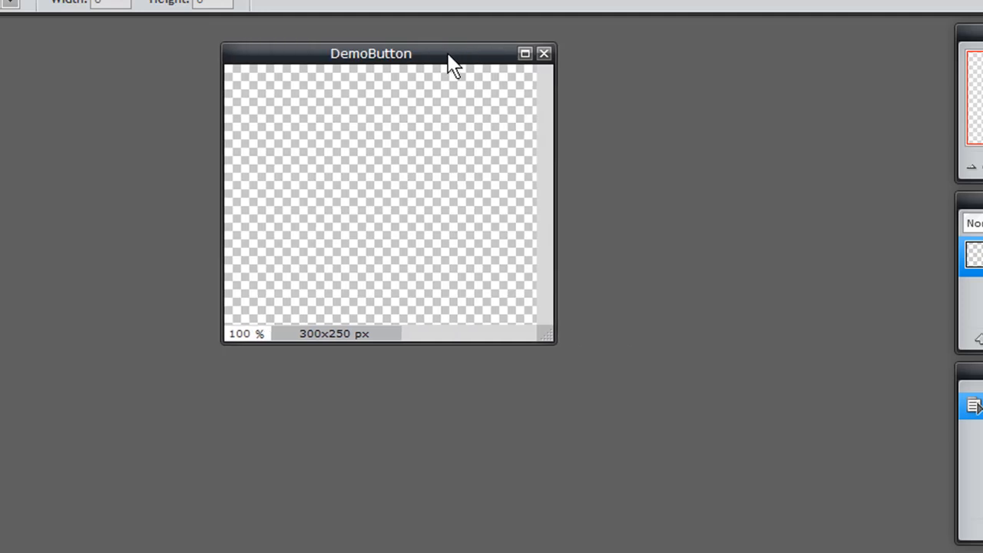
Move the DemoButton window beside the Tools panel and enlarge it.
drag(457, 54, 426, 54)
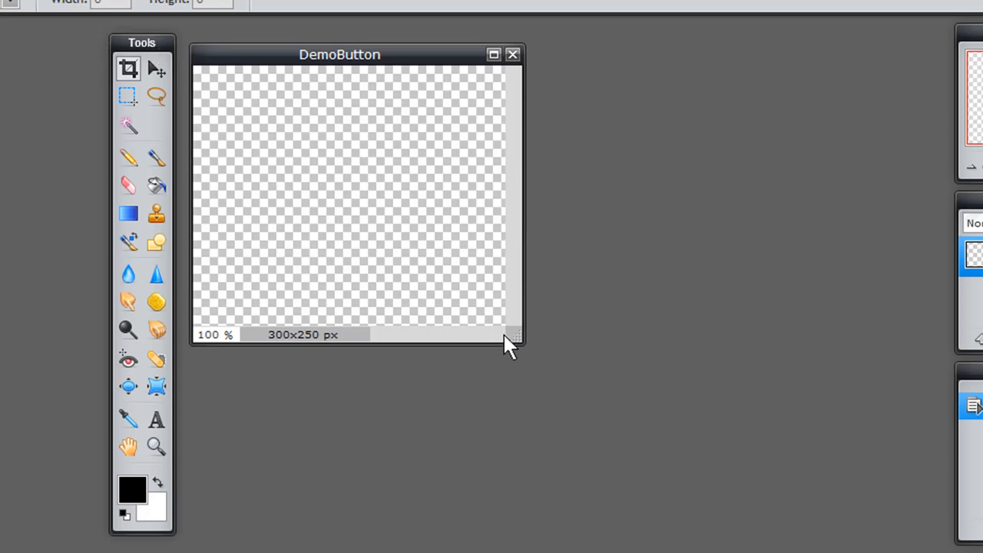
drag(515, 342, 580, 407)
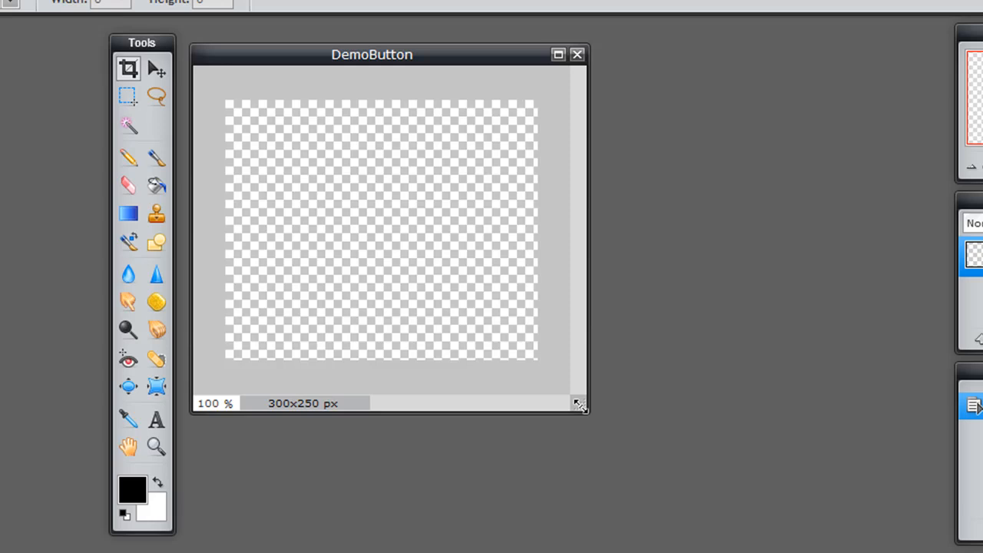
mouse_move(355, 167)
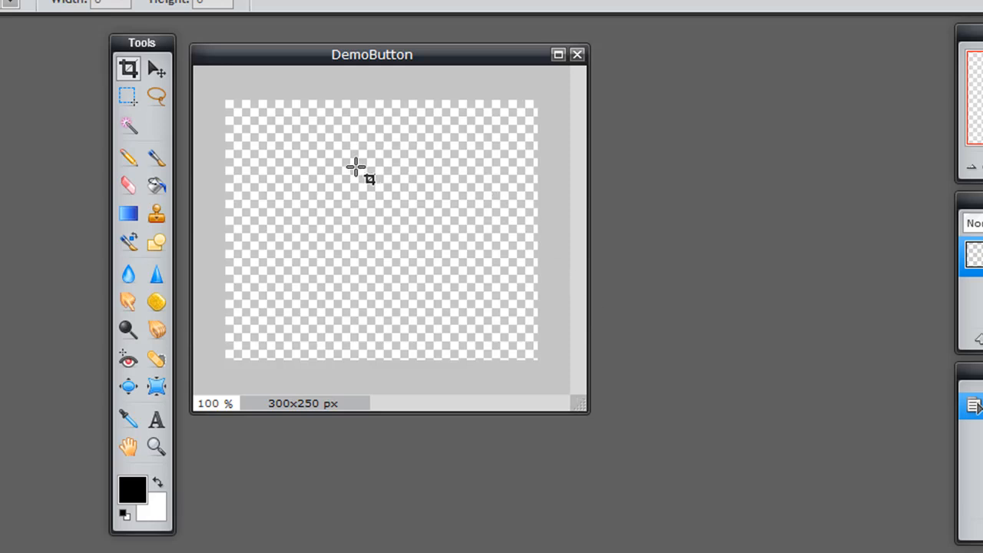
mouse_move(190, 284)
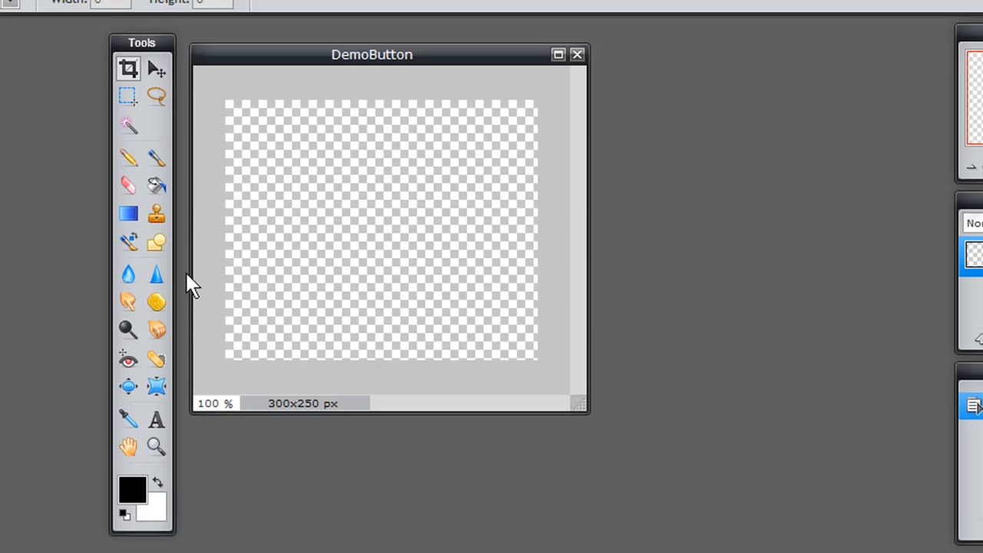
mouse_move(294, 151)
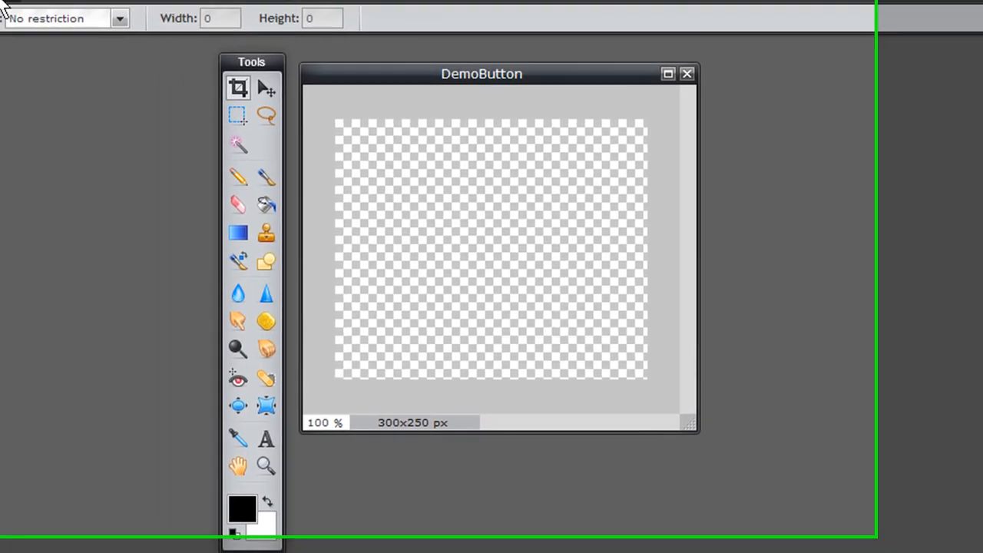
Open Box.png from the css-quickstart folder and paste the crate icon onto the canvas.
click(158, 13)
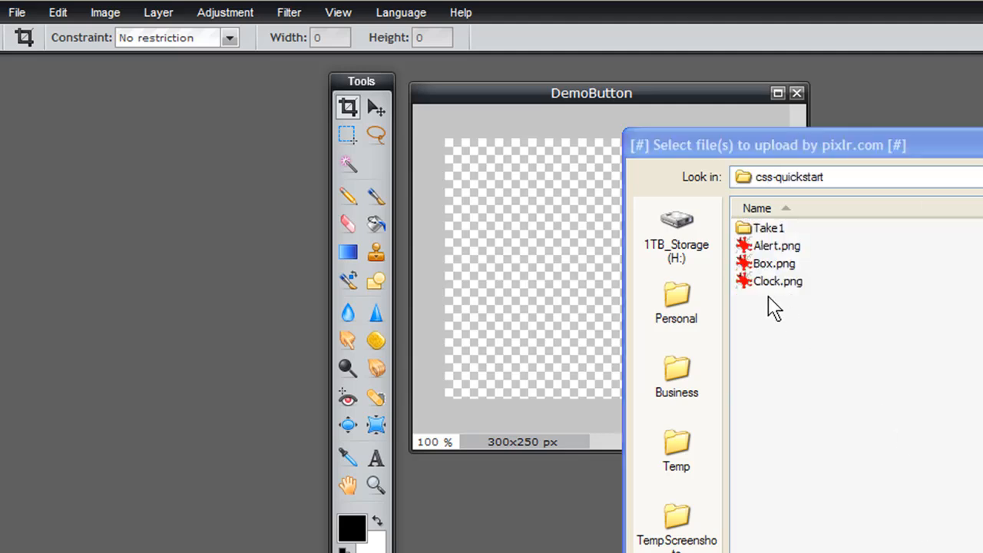
click(774, 263)
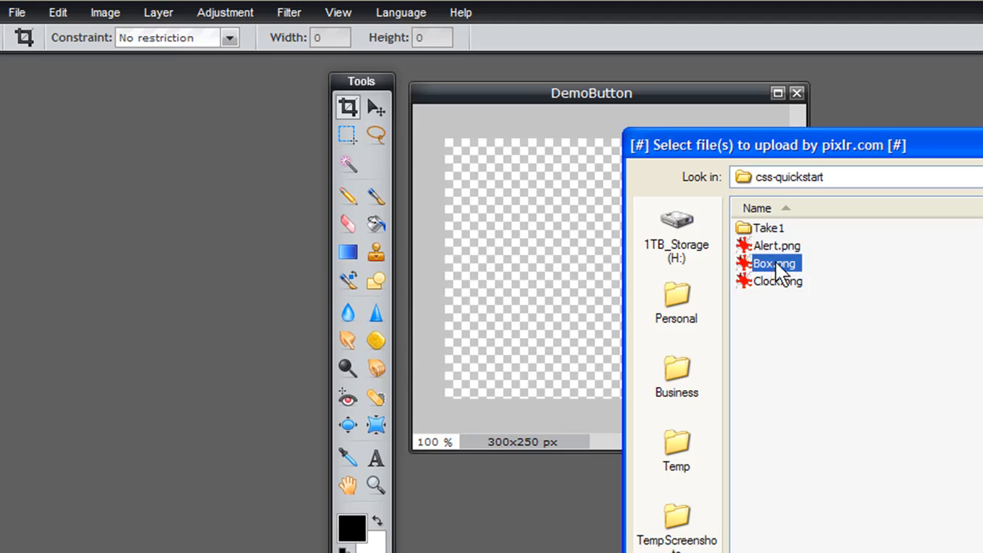
double_click(774, 262)
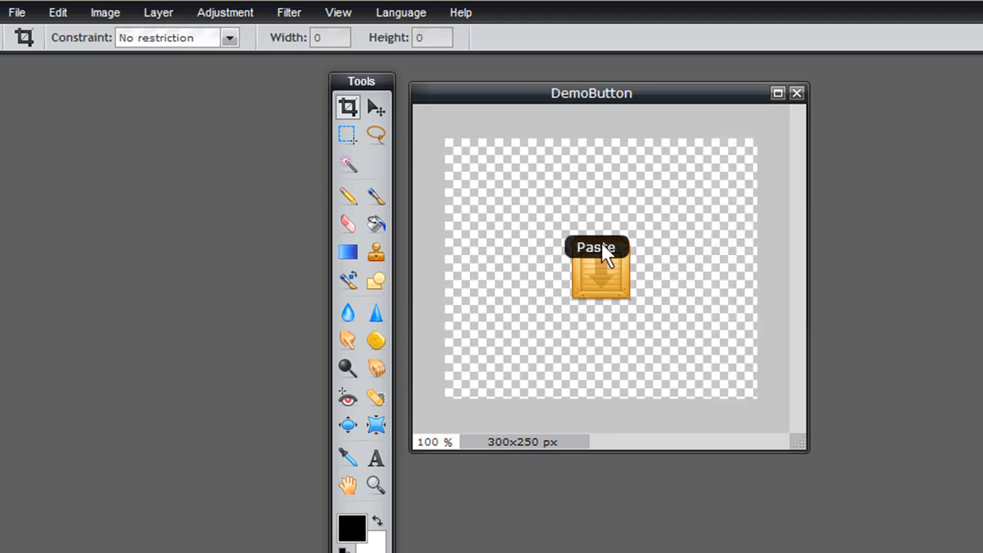
click(375, 106)
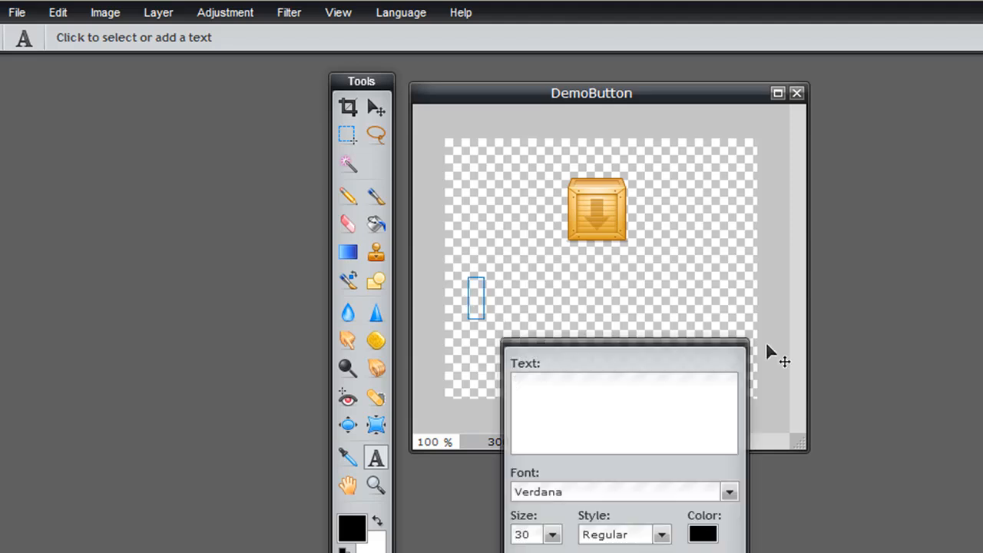
Type 'Free Report Download Now' and set the font to Chanson Heavy SF.
text(F)
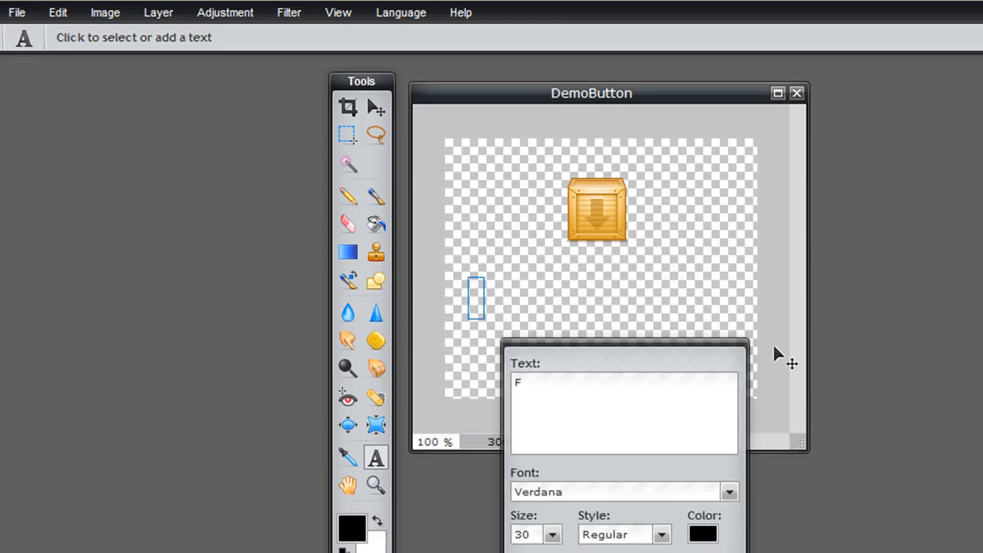
text(ree Report,)
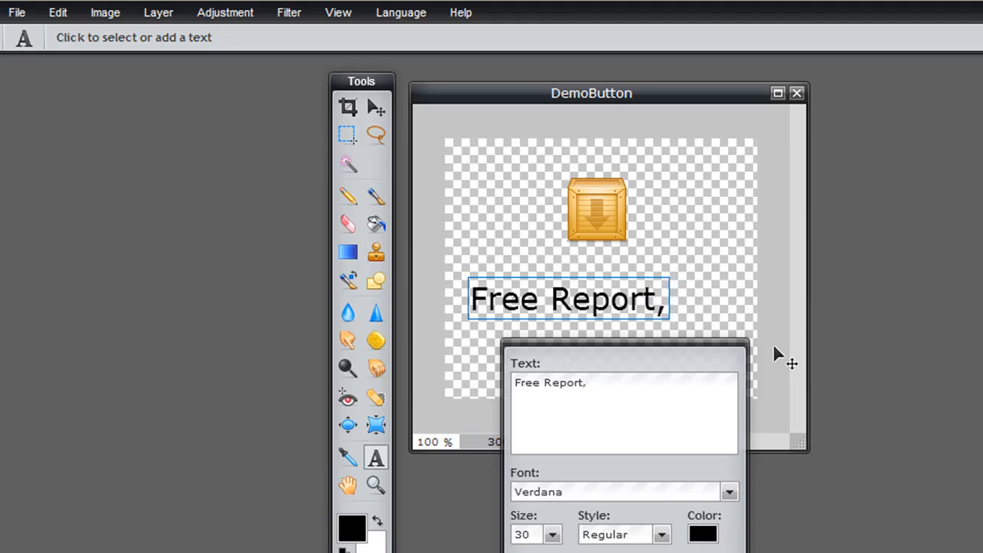
text(Download)
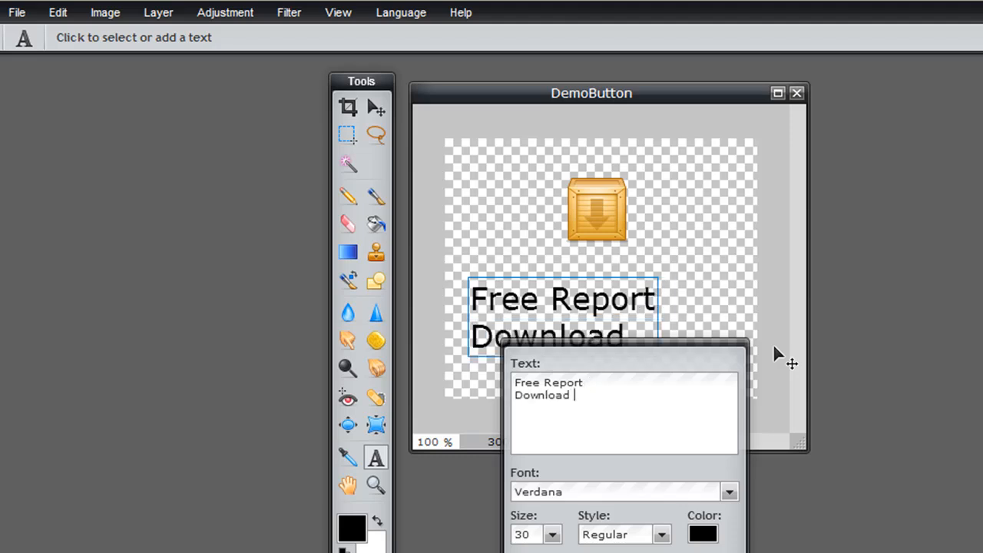
text(Now)
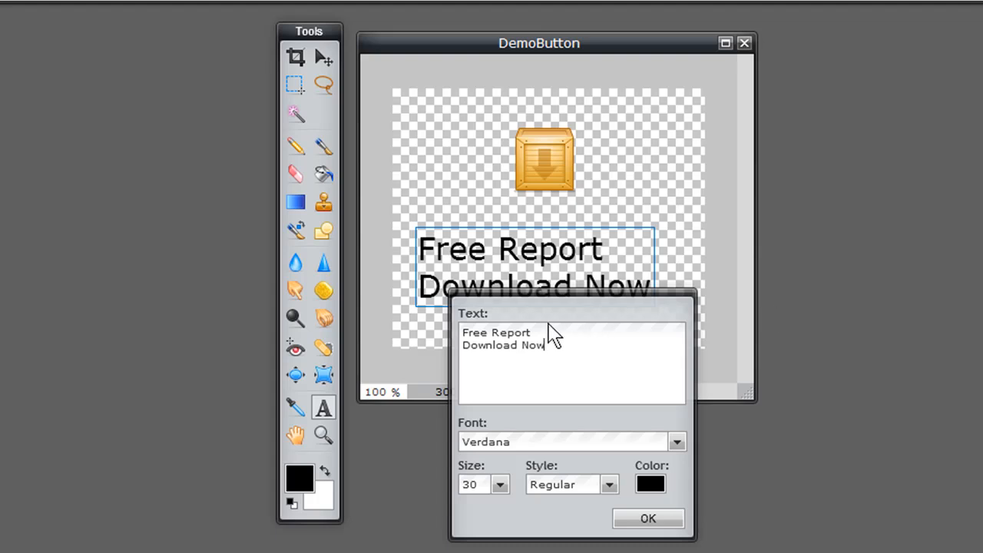
click(676, 442)
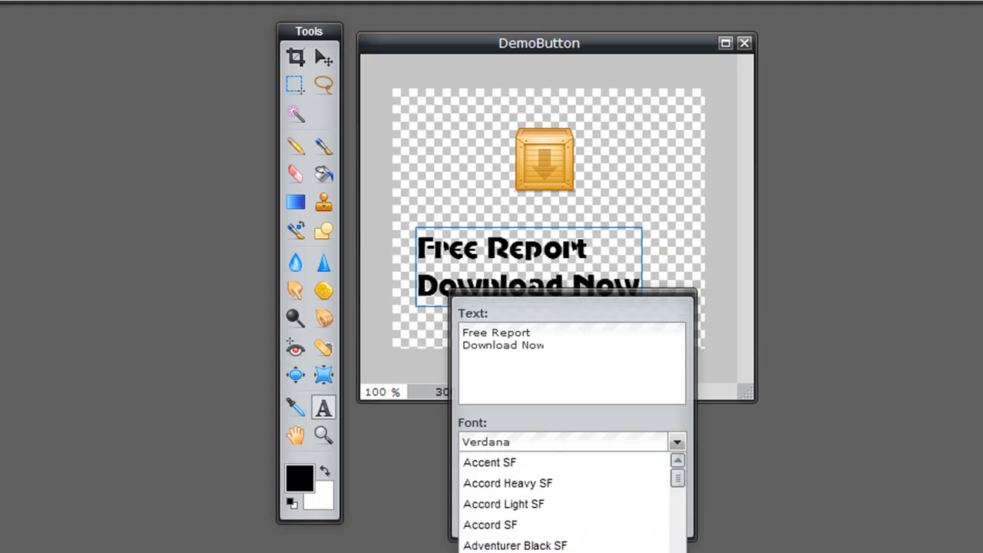
scroll(down, 3)
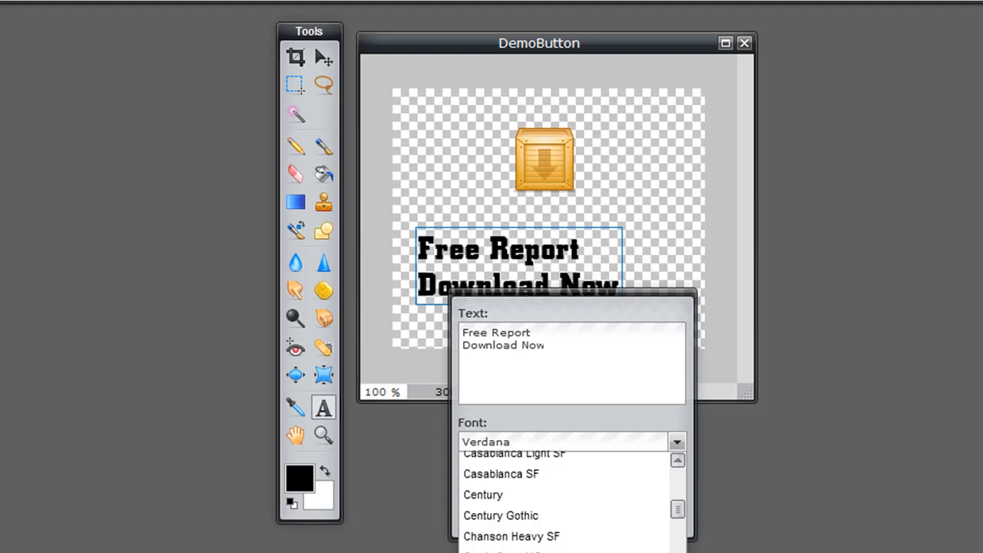
click(510, 536)
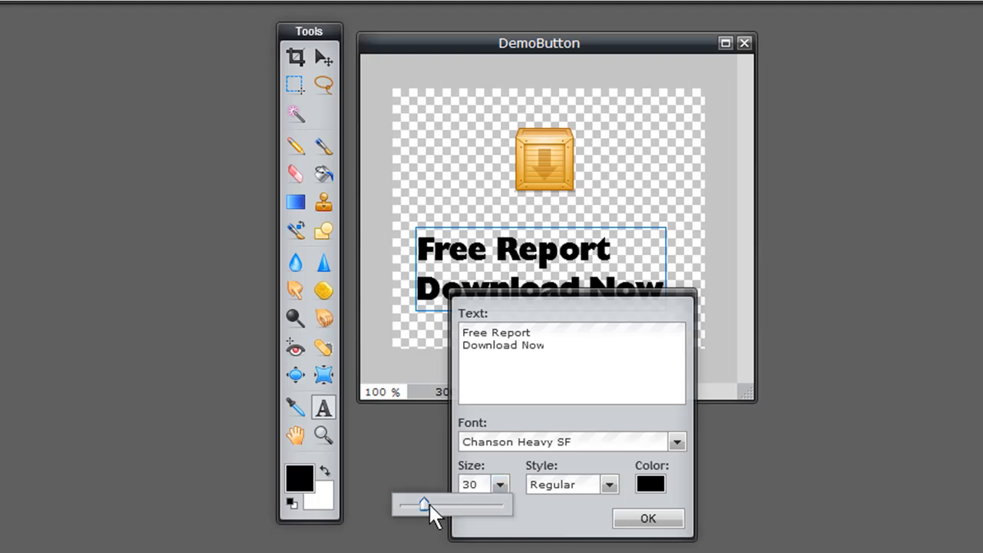
Set the text size to 30 and keep the Regular style.
drag(424, 504, 430, 504)
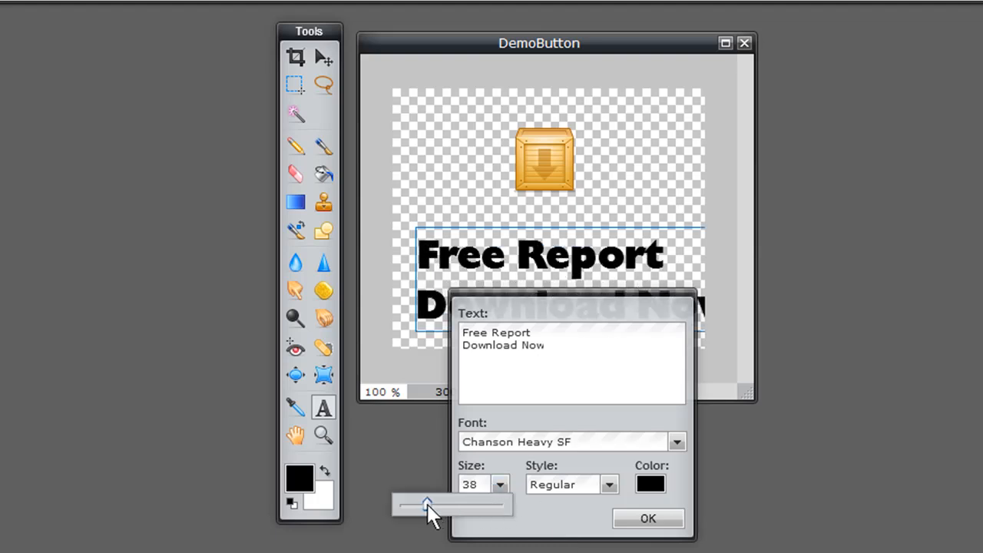
drag(427, 503, 441, 503)
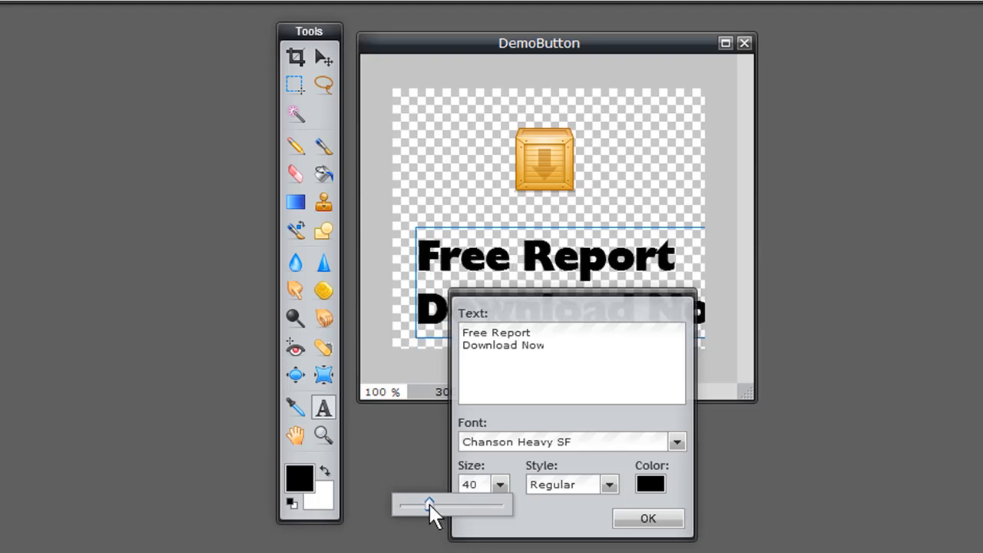
drag(441, 503, 423, 503)
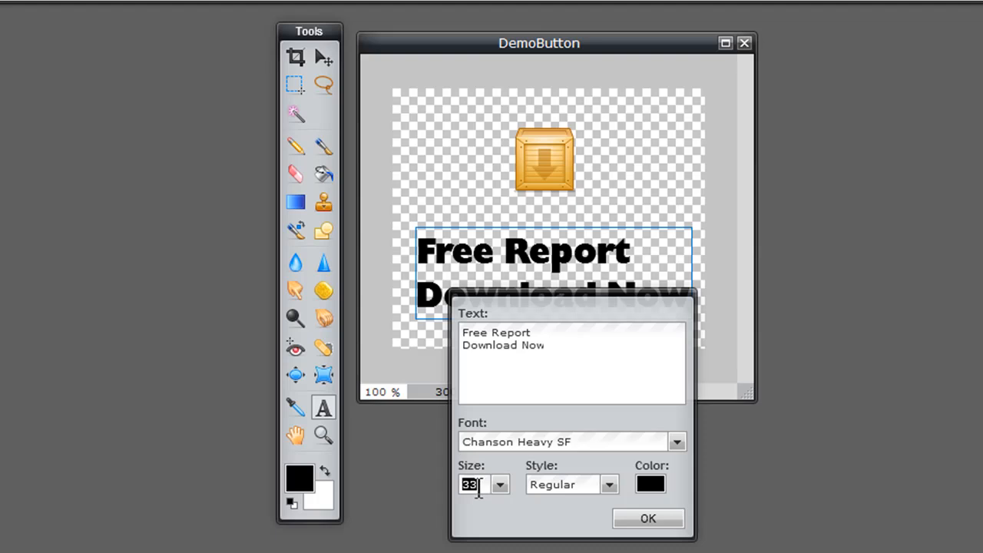
text(30)
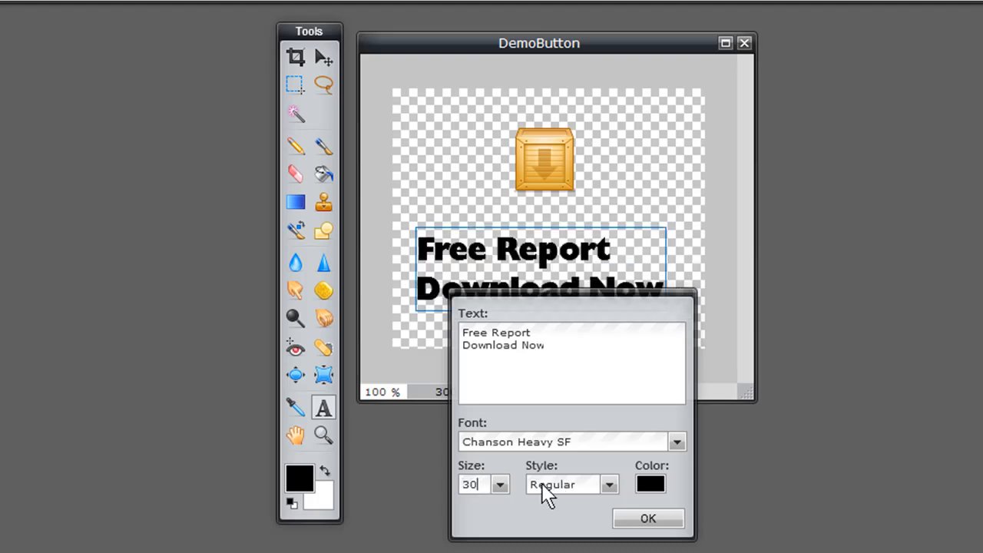
click(608, 483)
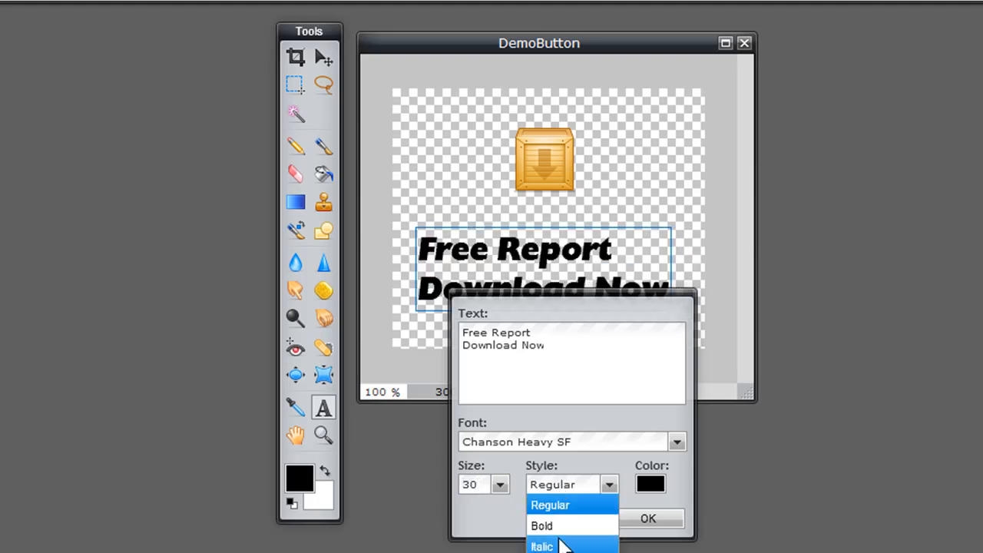
click(550, 504)
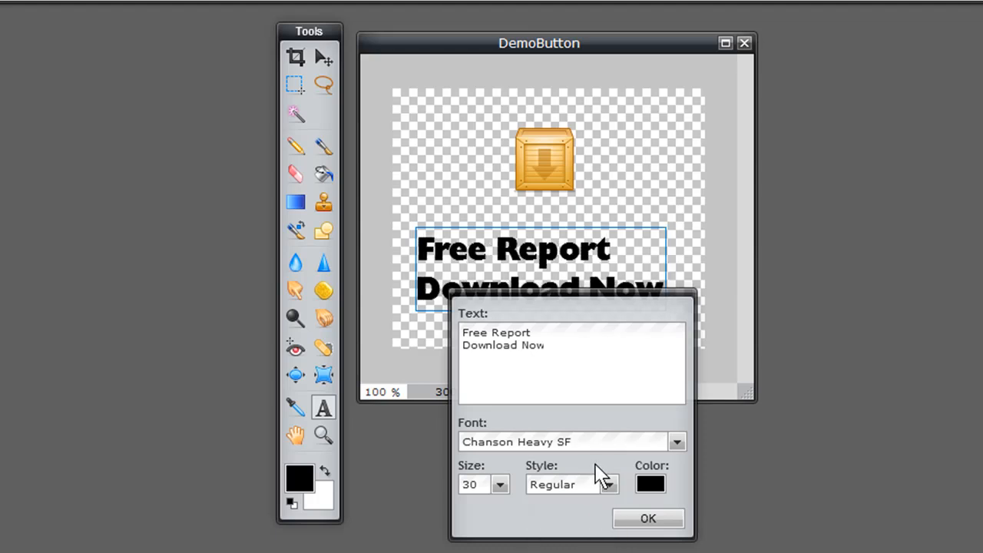
click(650, 483)
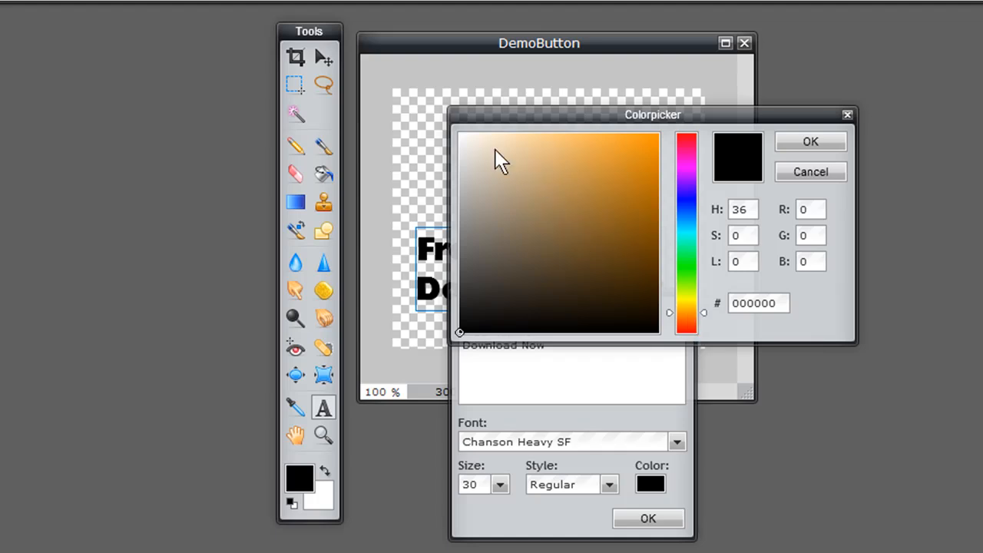
Colour the text orange (fdb142) and commit it to the canvas.
click(593, 136)
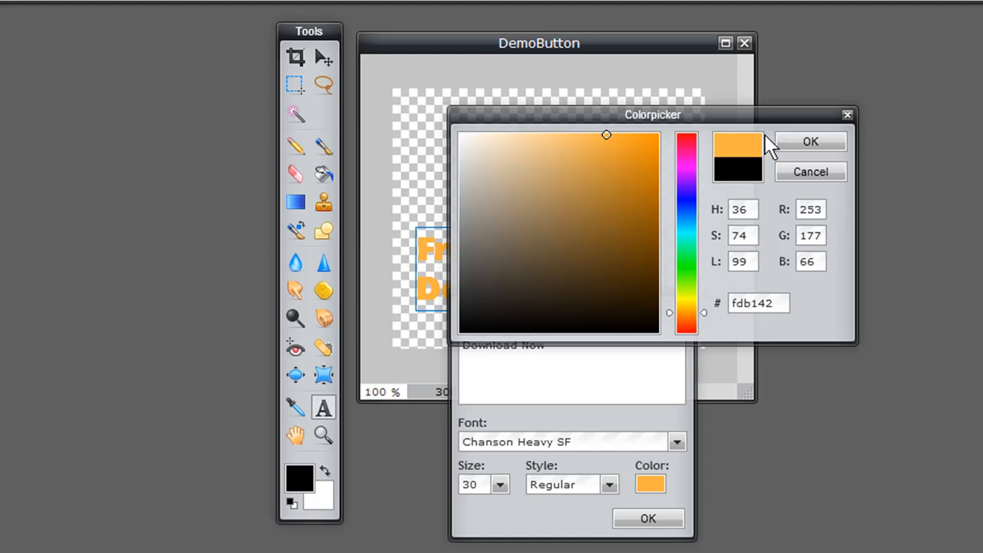
click(810, 141)
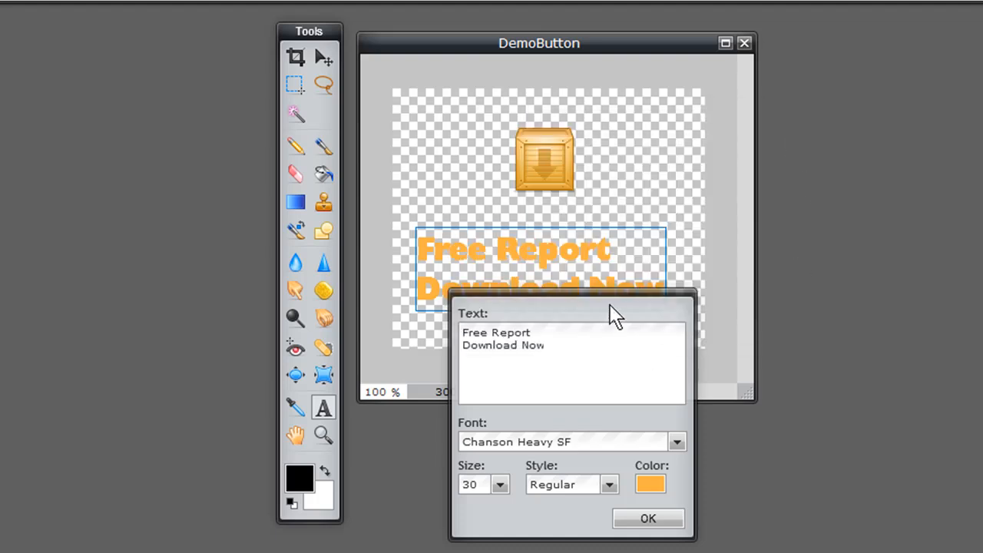
click(647, 518)
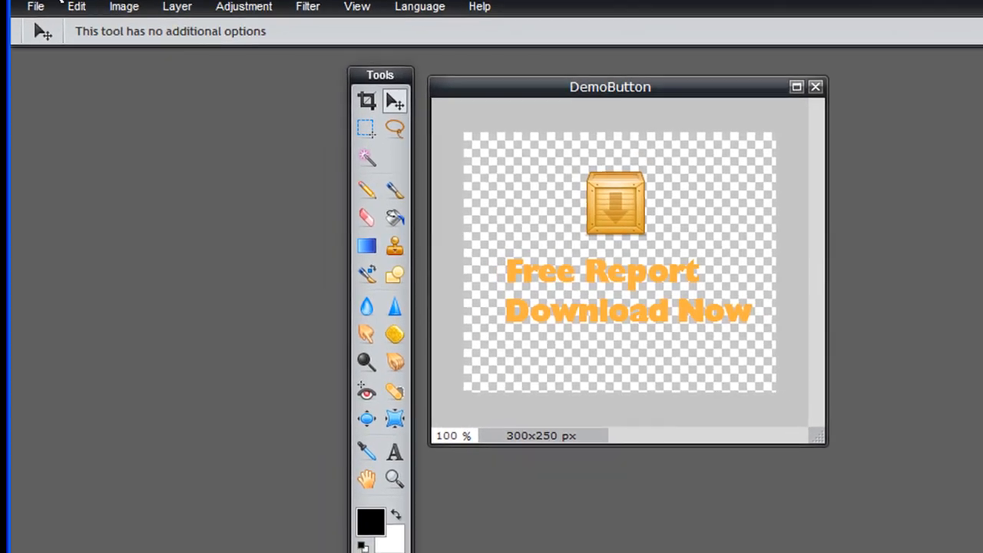
Open the Save image dialog from the File menu.
click(36, 7)
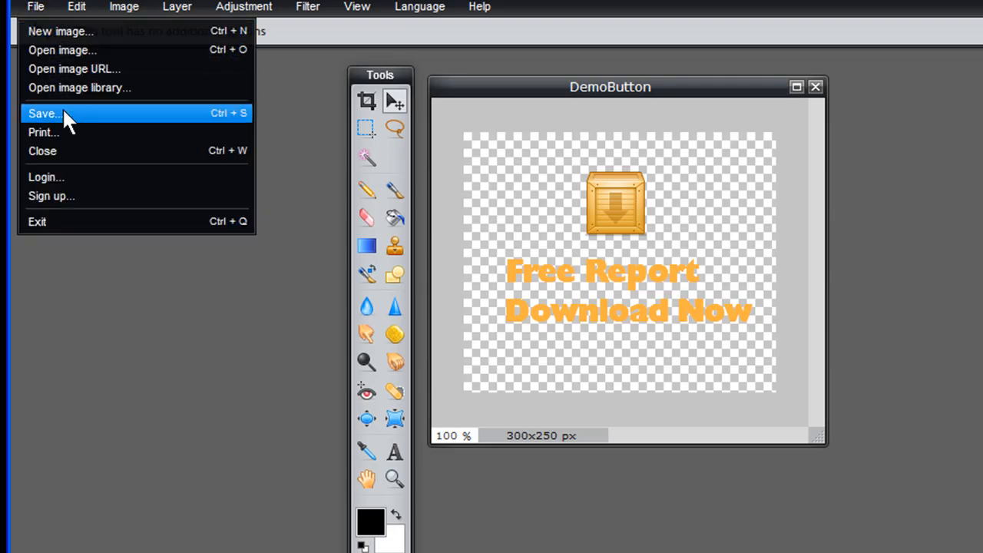
click(44, 113)
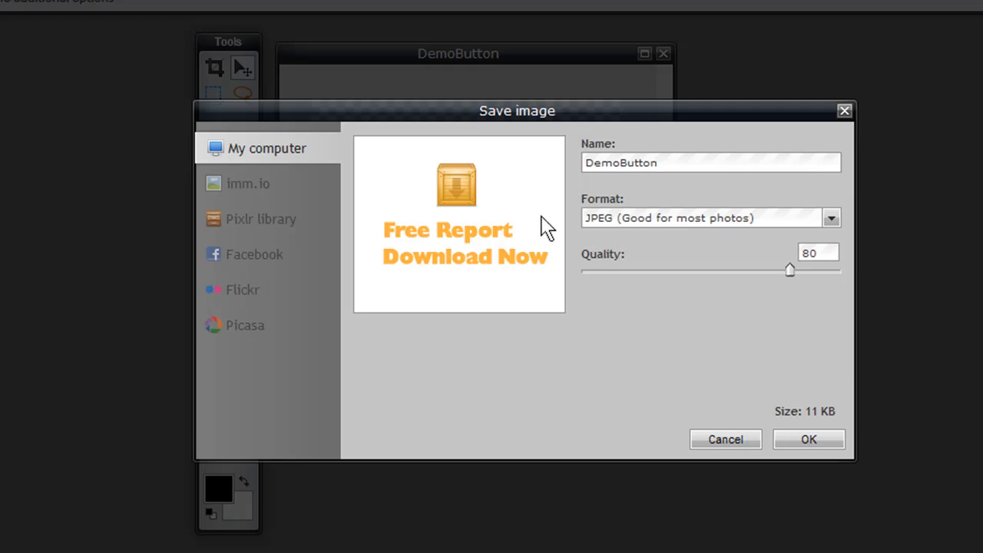
mouse_move(263, 203)
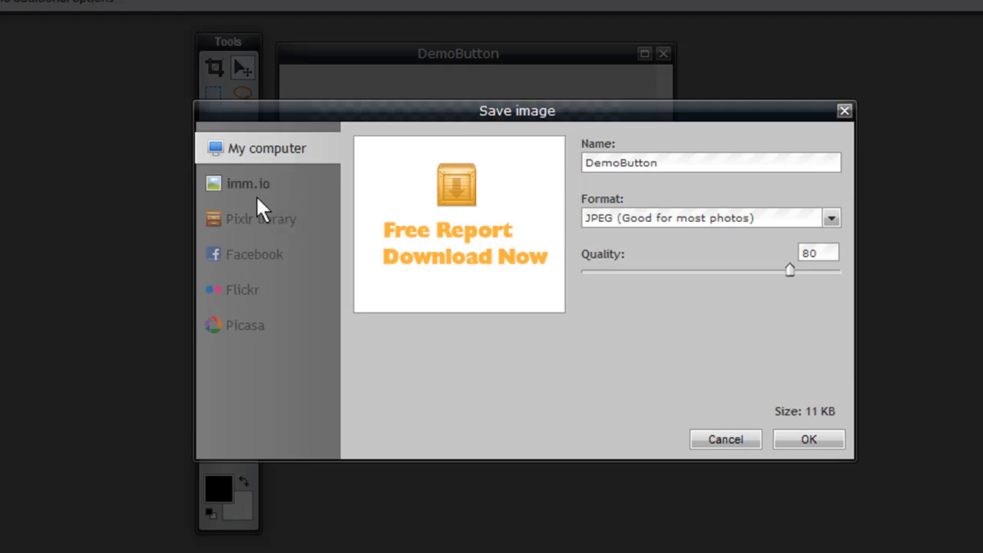
mouse_move(499, 254)
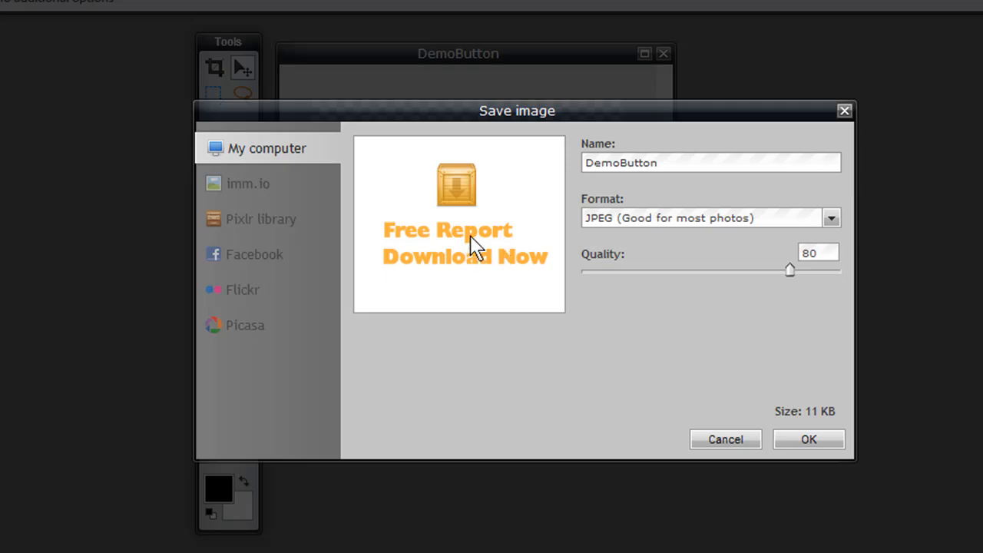
mouse_move(430, 292)
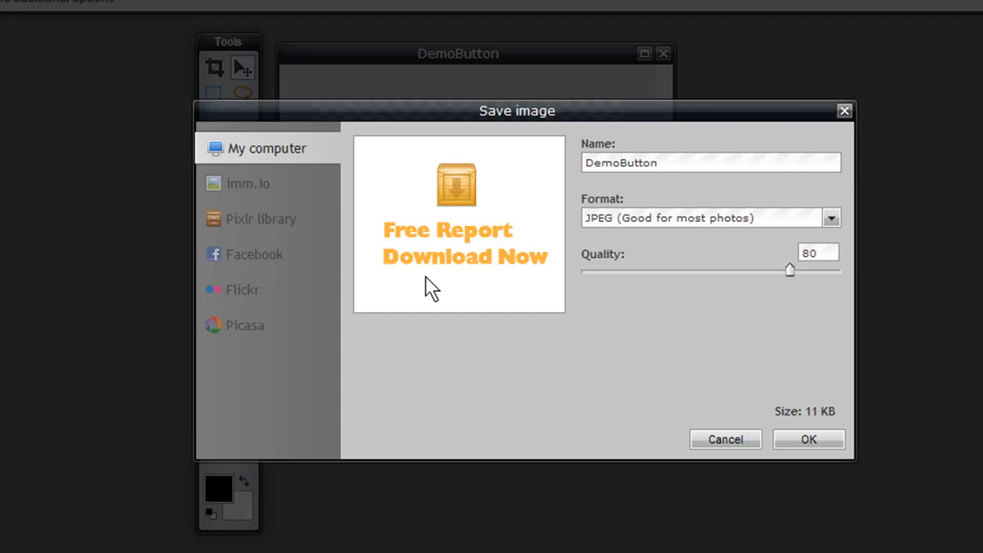
mouse_move(421, 283)
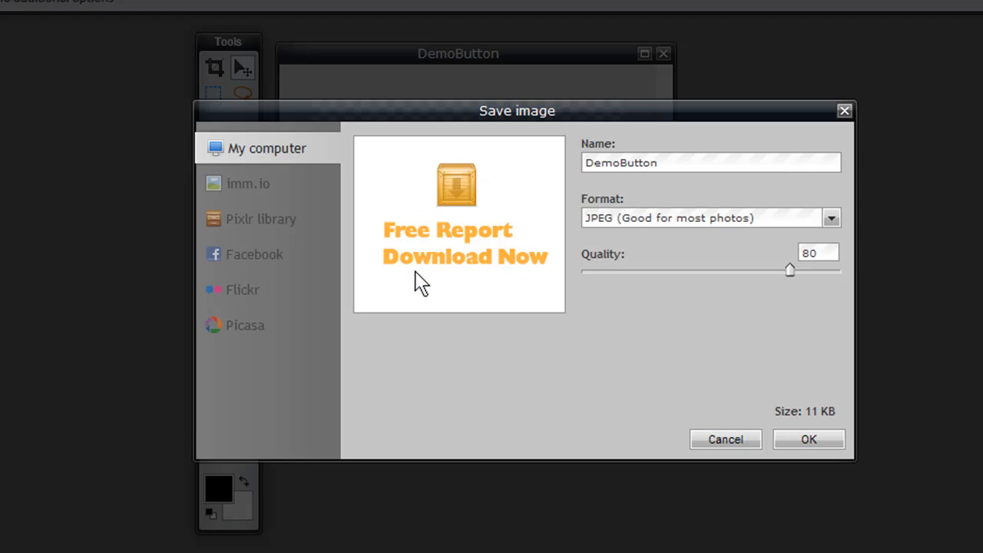
mouse_move(468, 265)
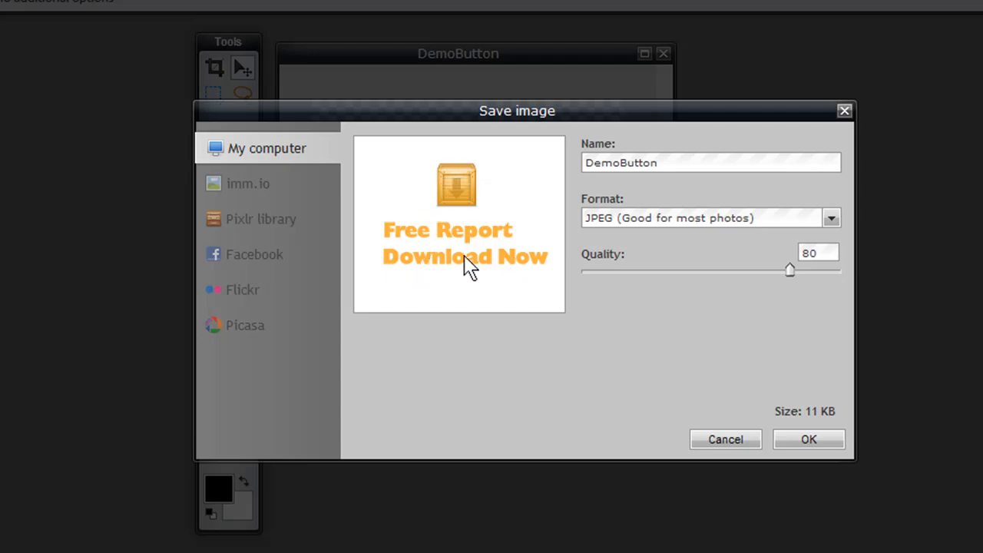
mouse_move(662, 229)
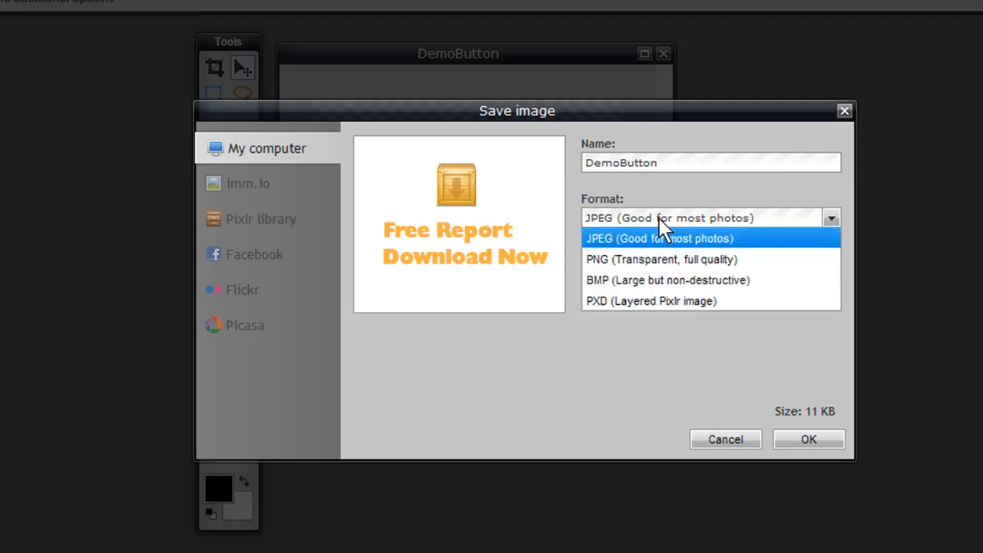
mouse_move(660, 259)
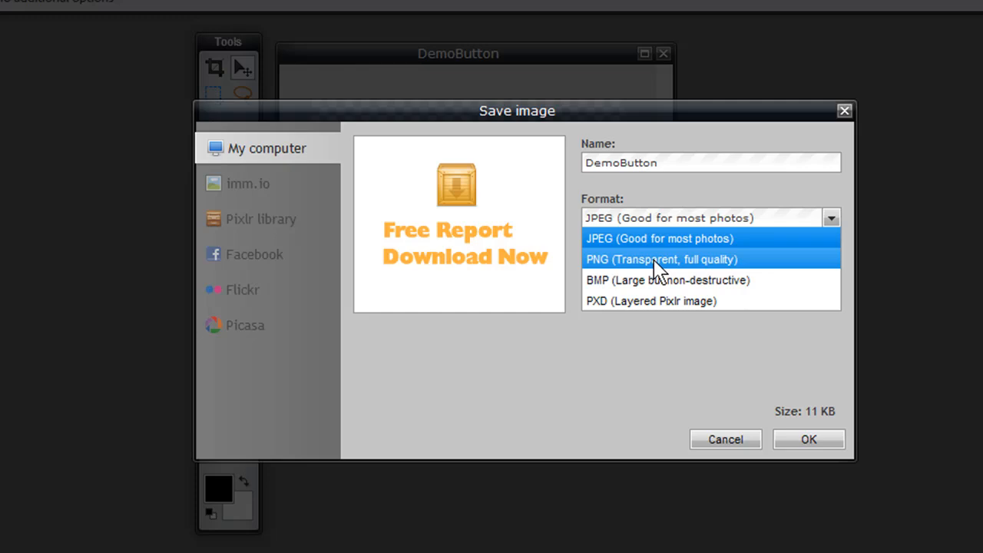
Save DemoButton as a transparent full-quality PNG.
click(661, 259)
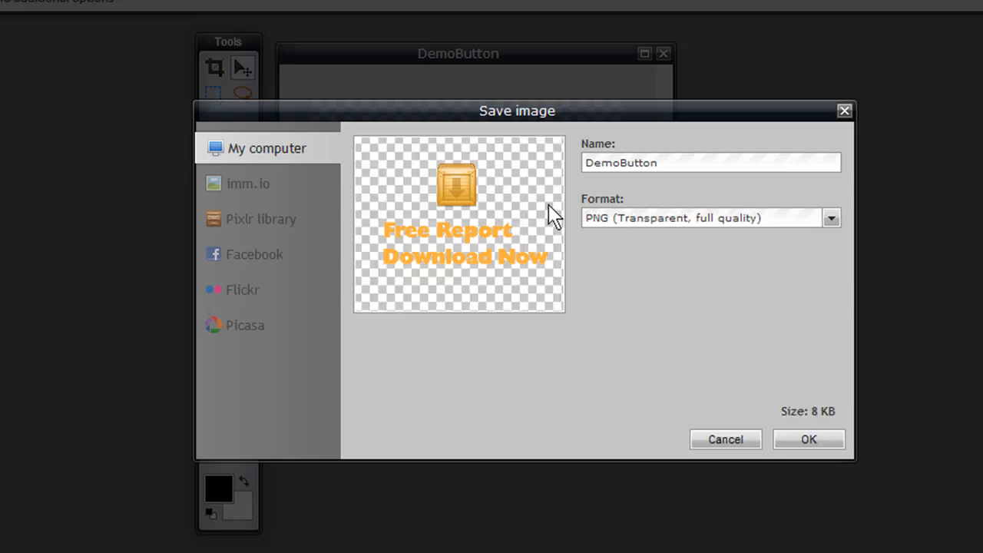
click(807, 438)
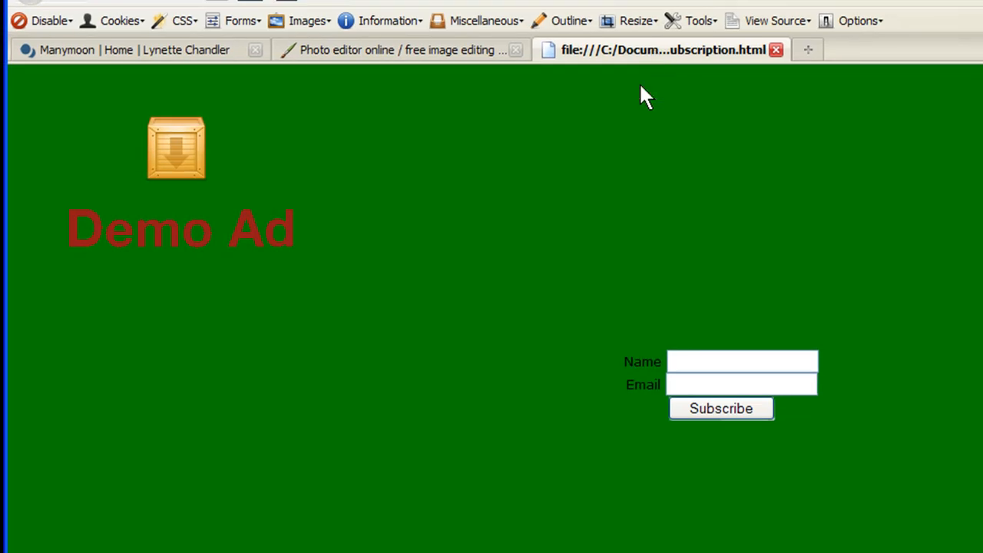
mouse_move(242, 351)
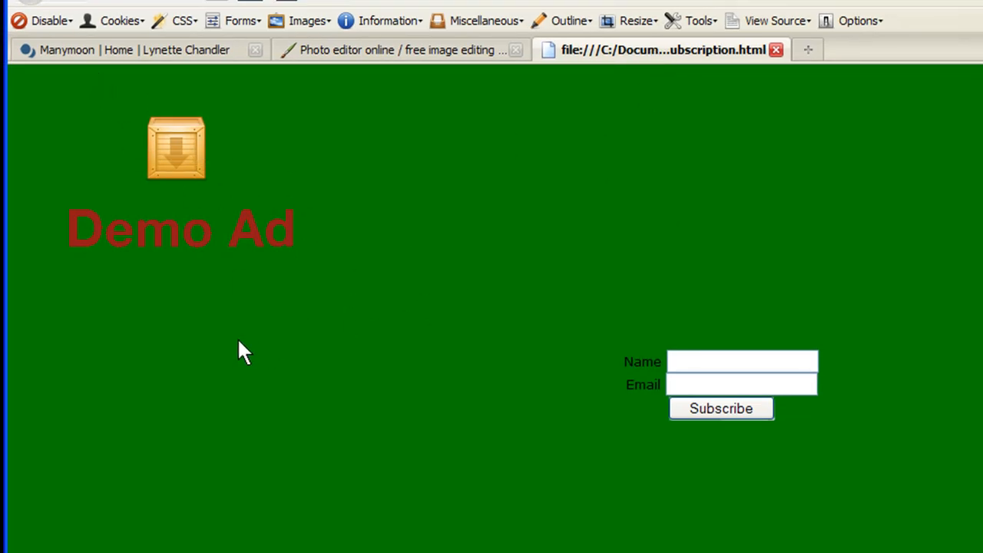
mouse_move(299, 292)
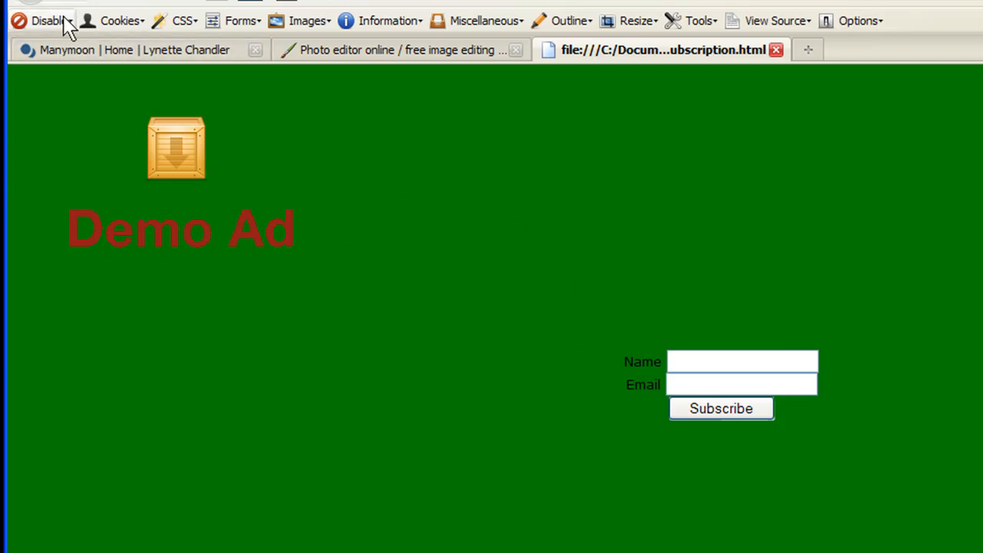
mouse_move(115, 4)
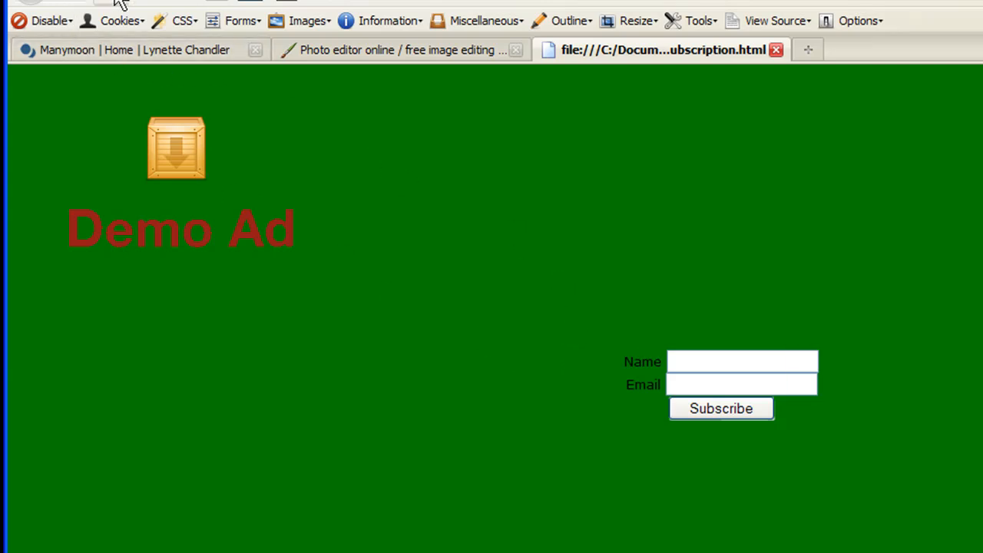
mouse_move(119, 4)
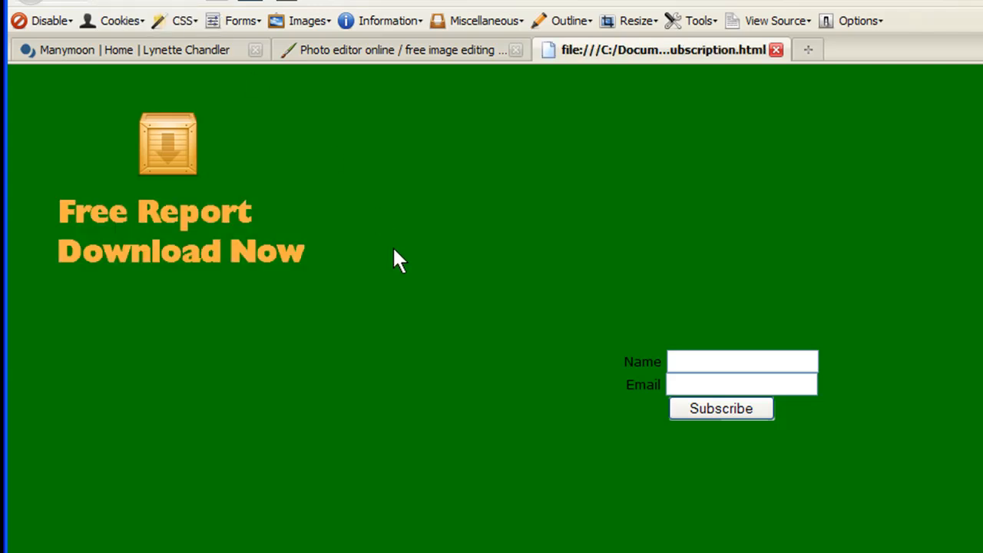
mouse_move(394, 230)
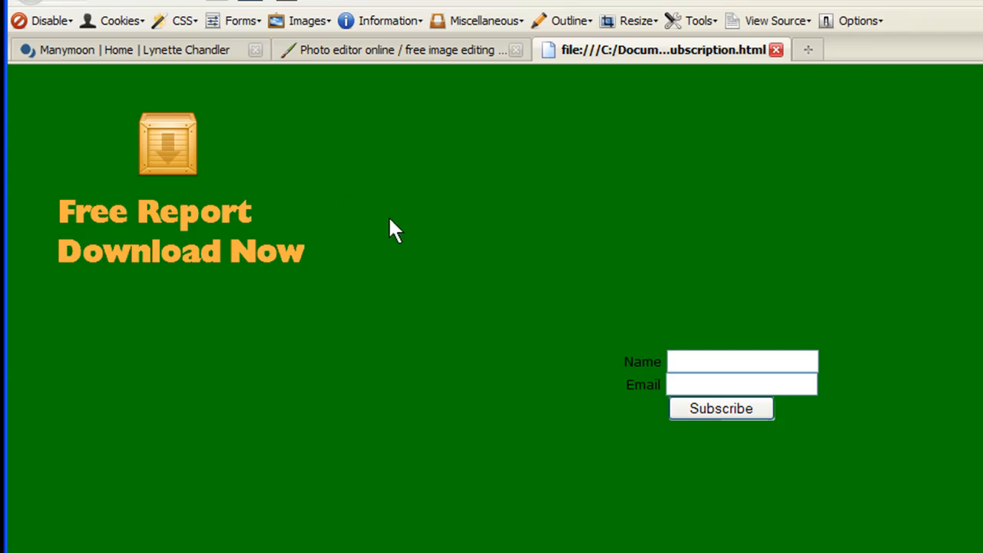
mouse_move(307, 192)
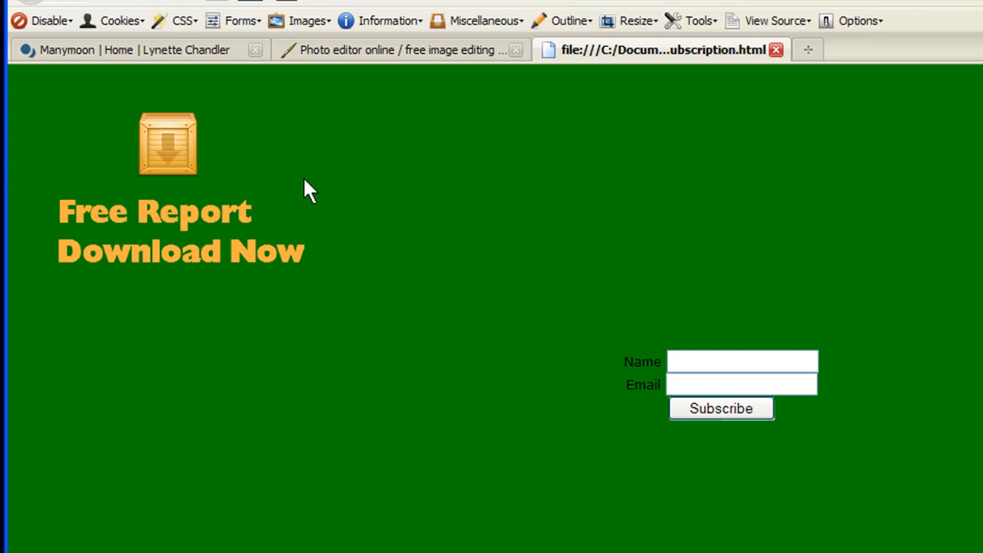
mouse_move(169, 185)
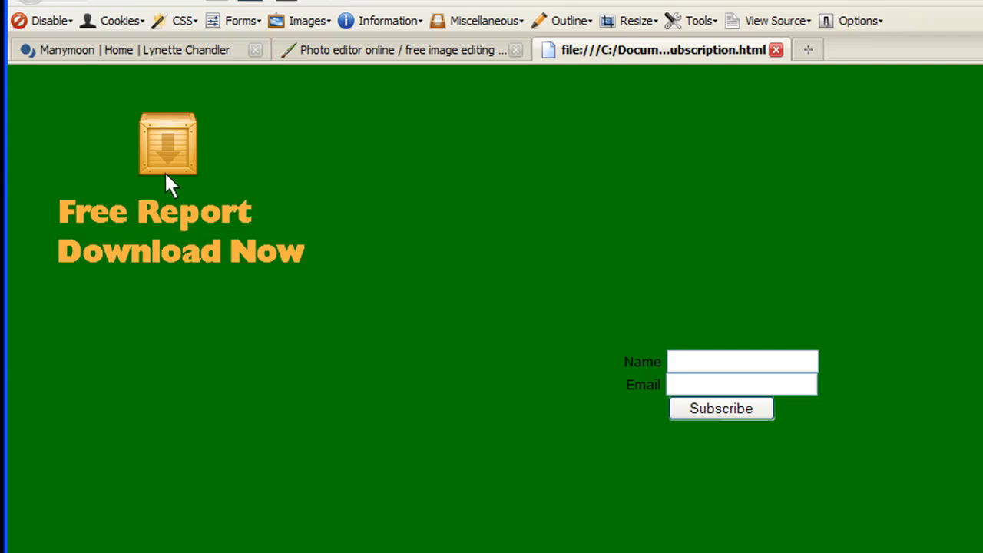